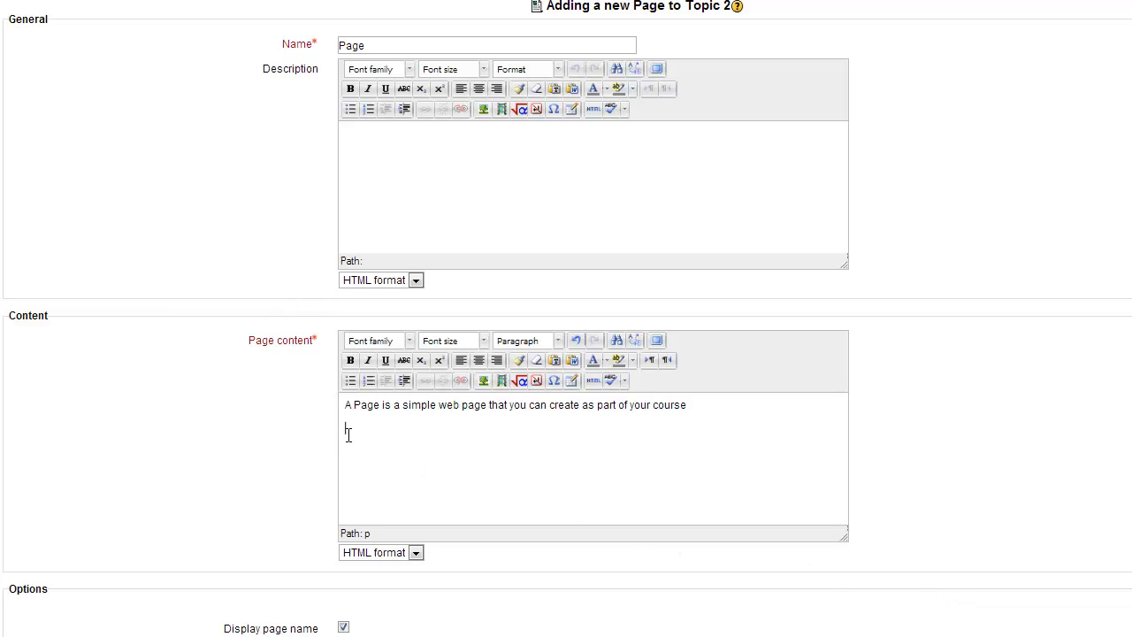
pyautogui.moveTo(484, 381)
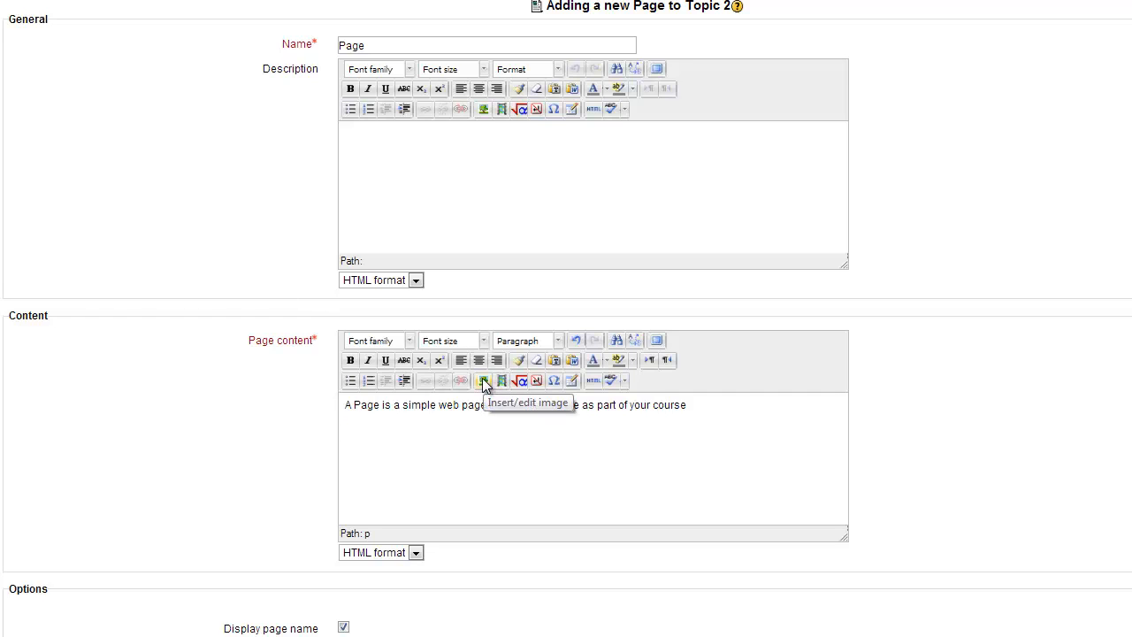
# Open the Insert/edit image window from the Page content editor toolbar
pyautogui.click(483, 380)
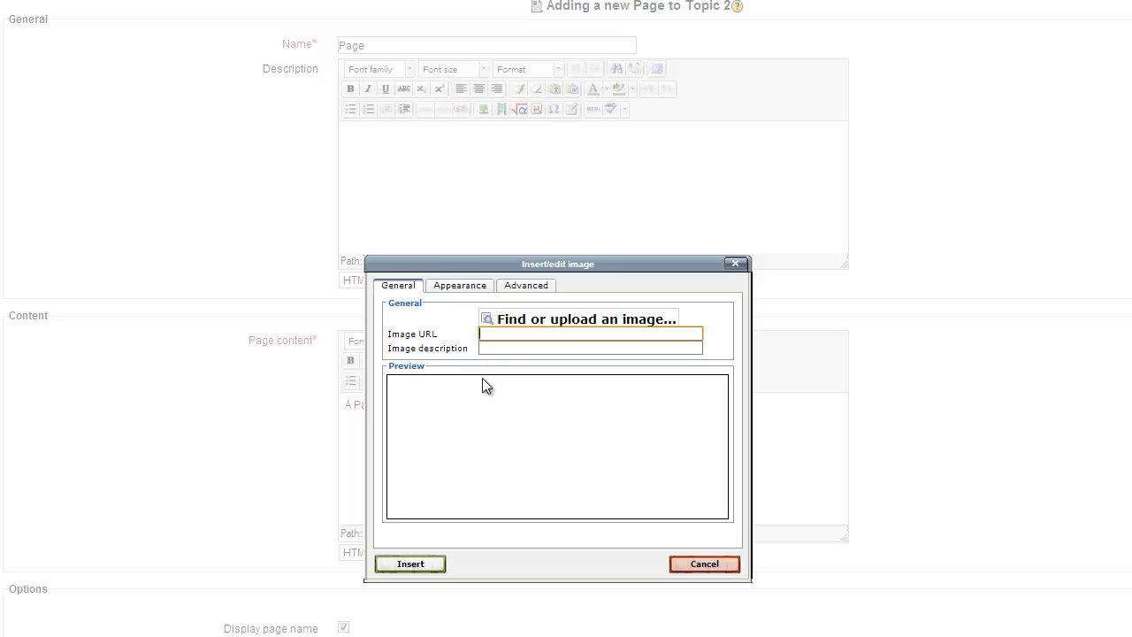
pyautogui.moveTo(509, 330)
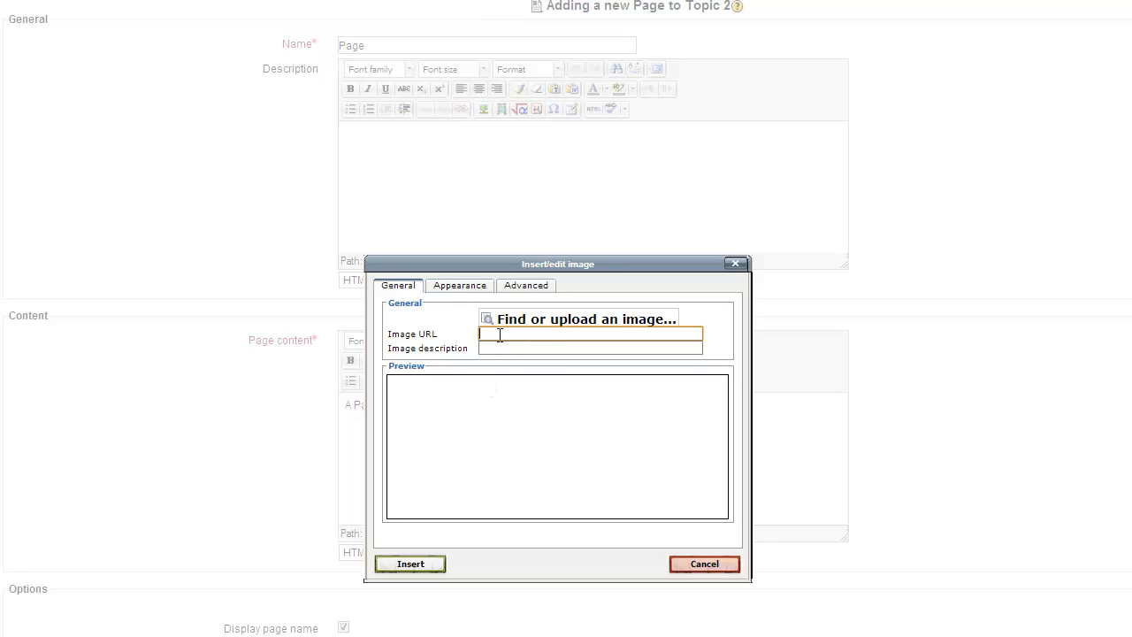
pyautogui.moveTo(543, 320)
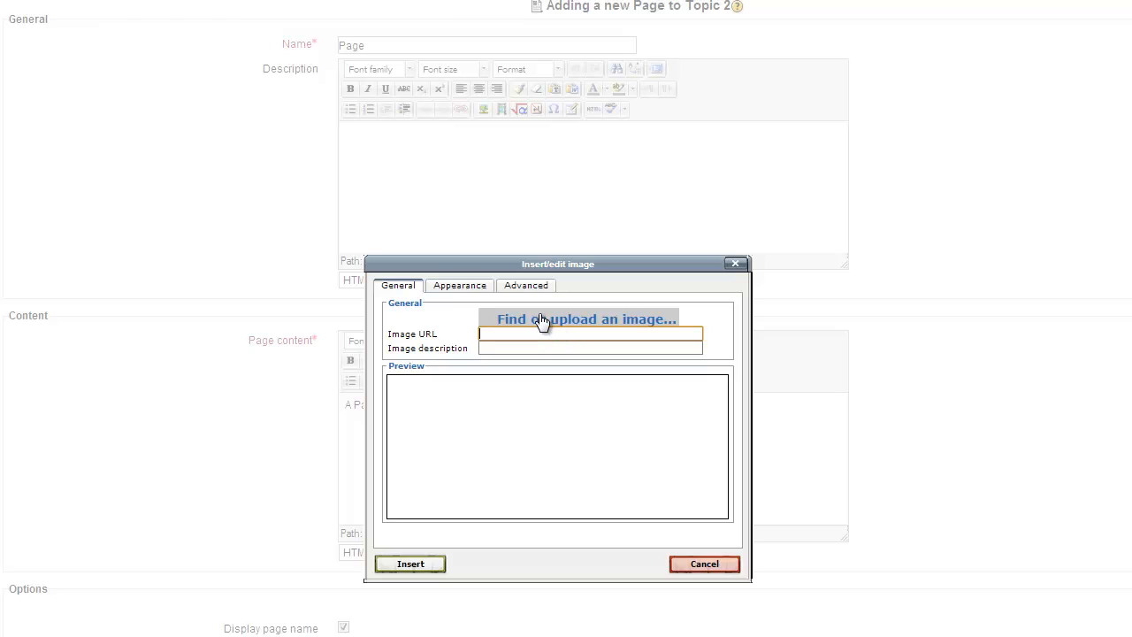
# Upload 'dont give up.jpg' through the file picker's Upload a file option
pyautogui.click(585, 320)
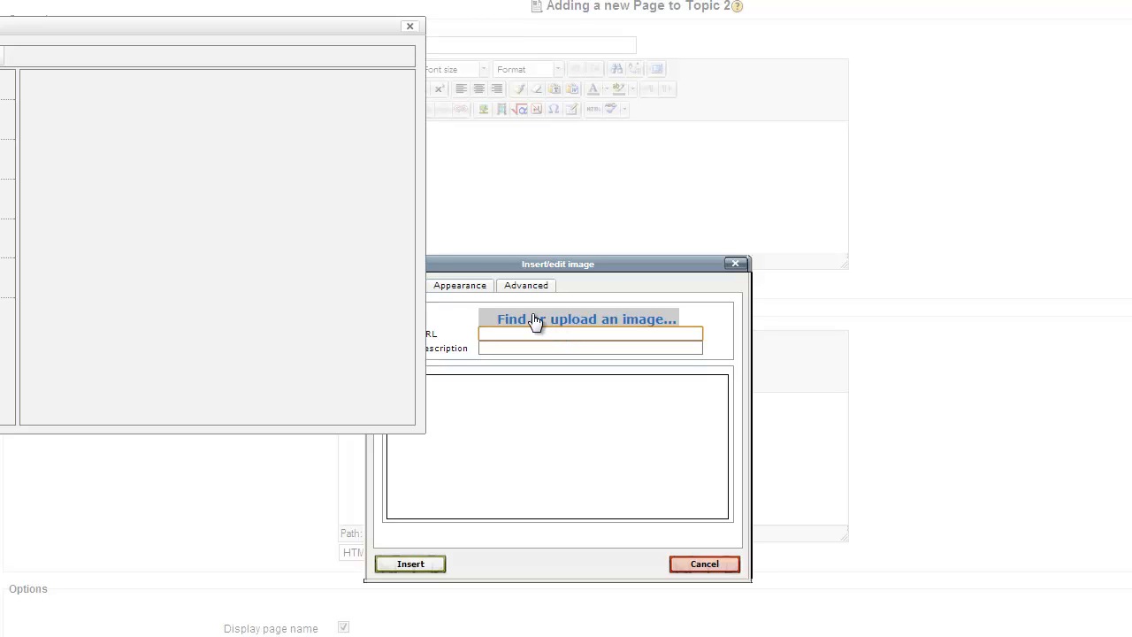
pyautogui.moveTo(155, 34)
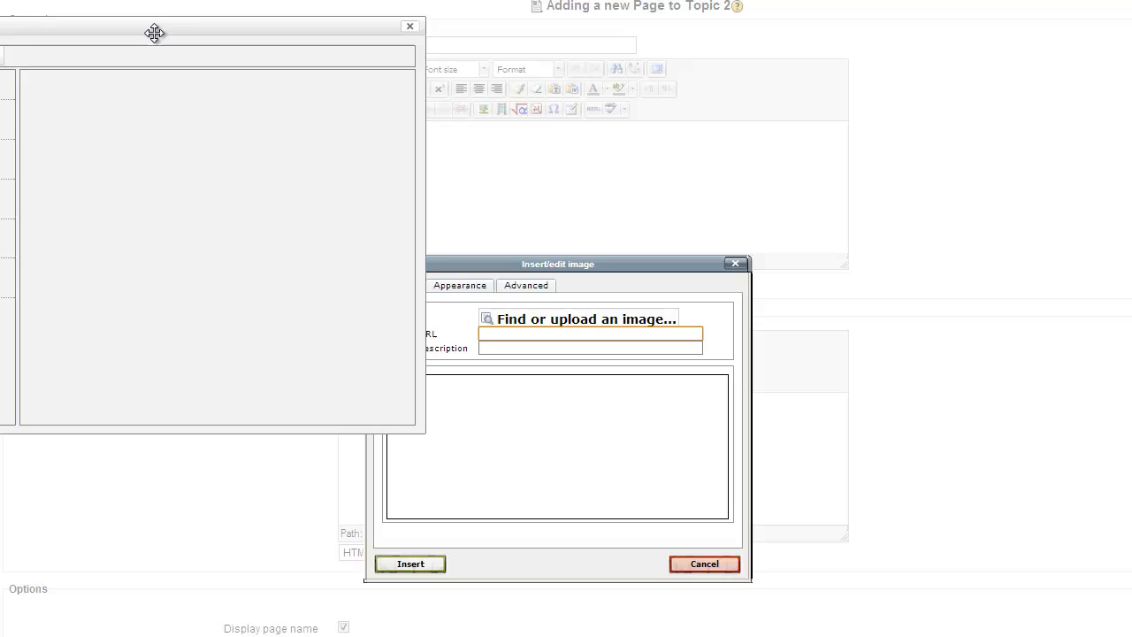
pyautogui.click(580, 319)
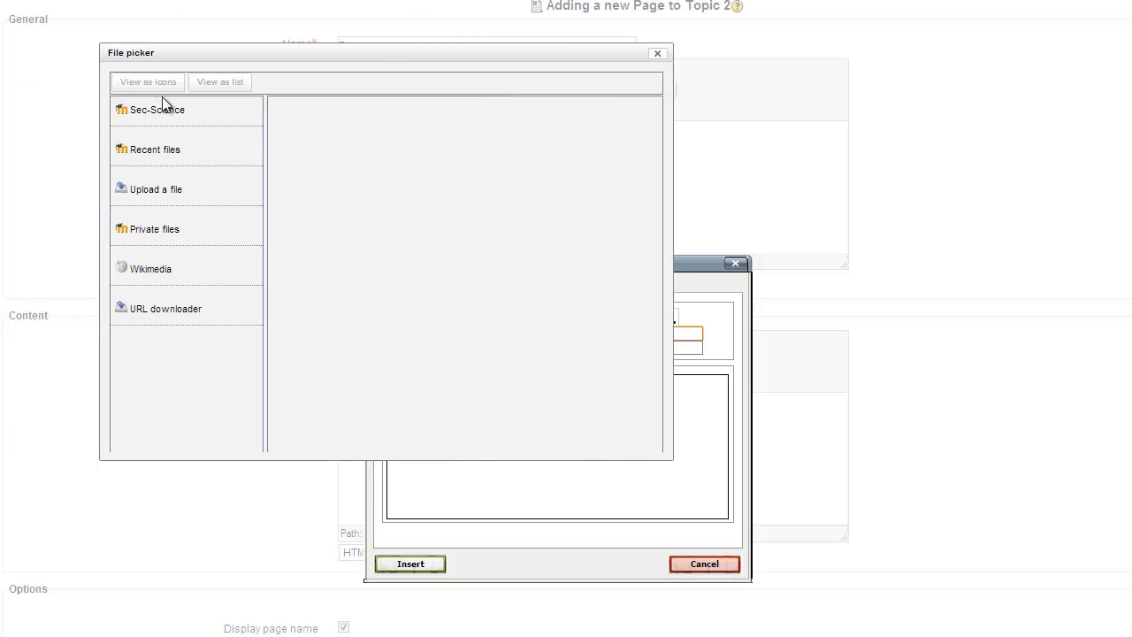
pyautogui.moveTo(149, 195)
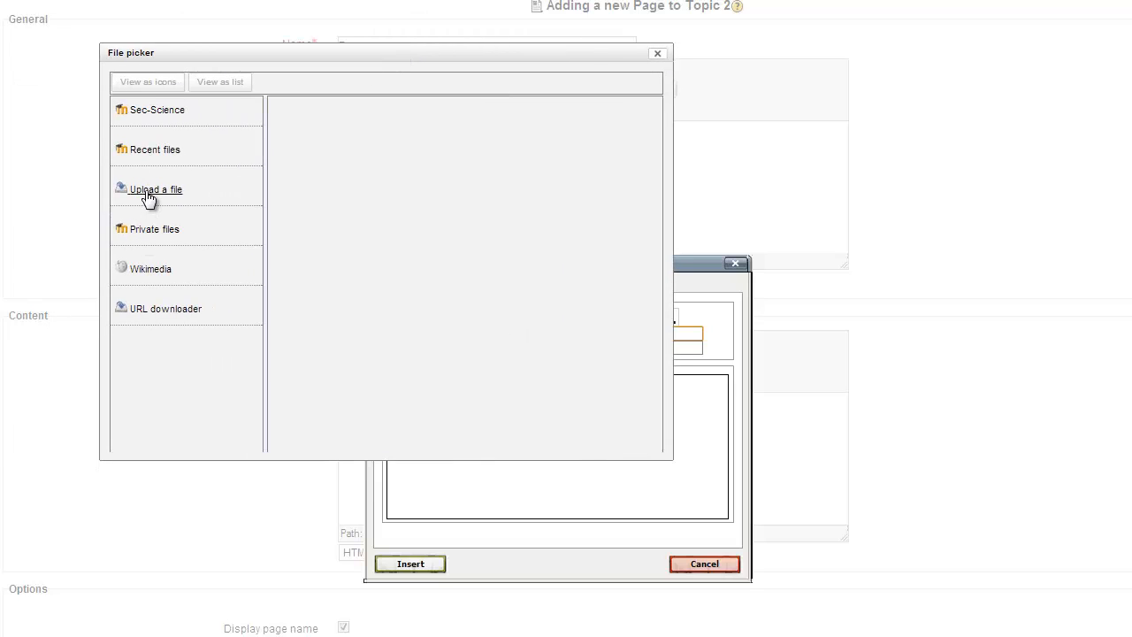
pyautogui.click(155, 188)
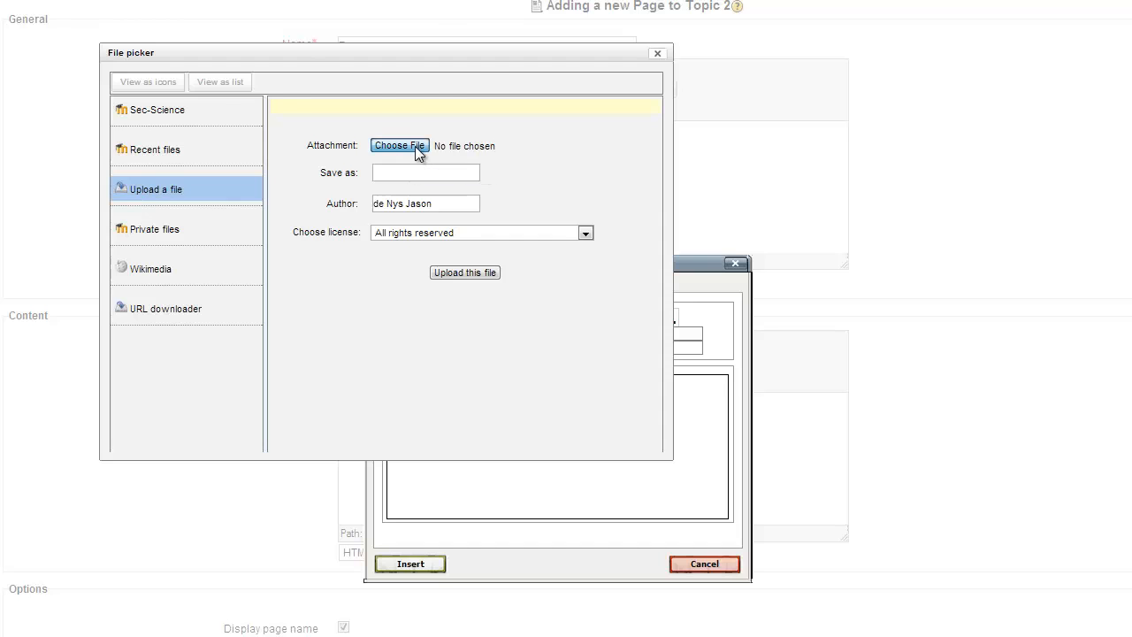
pyautogui.click(399, 146)
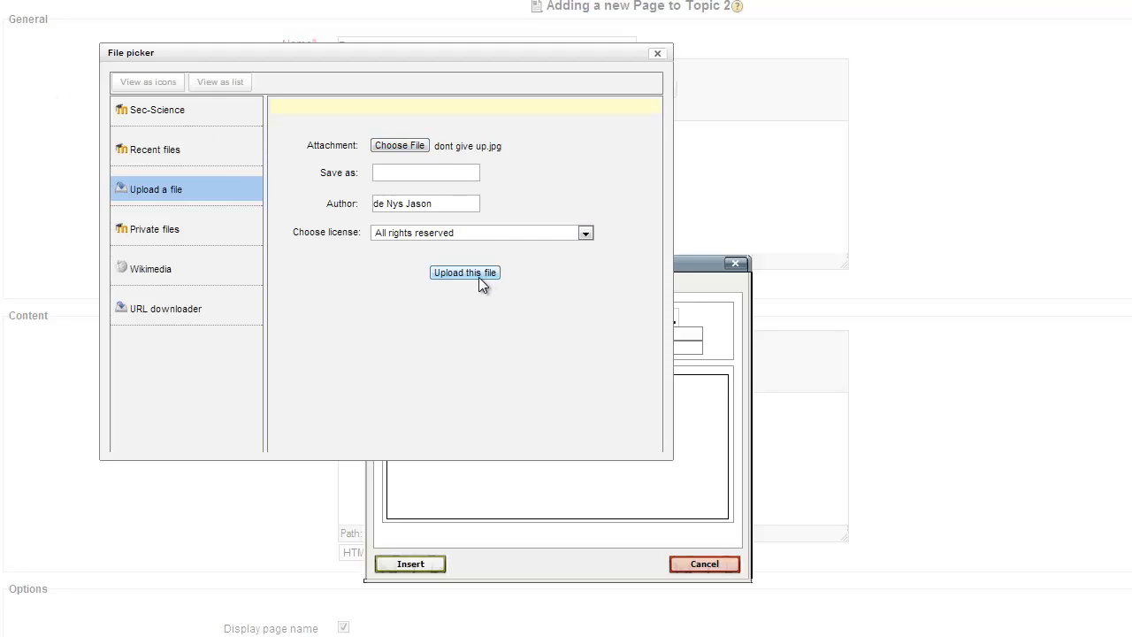
pyautogui.click(465, 272)
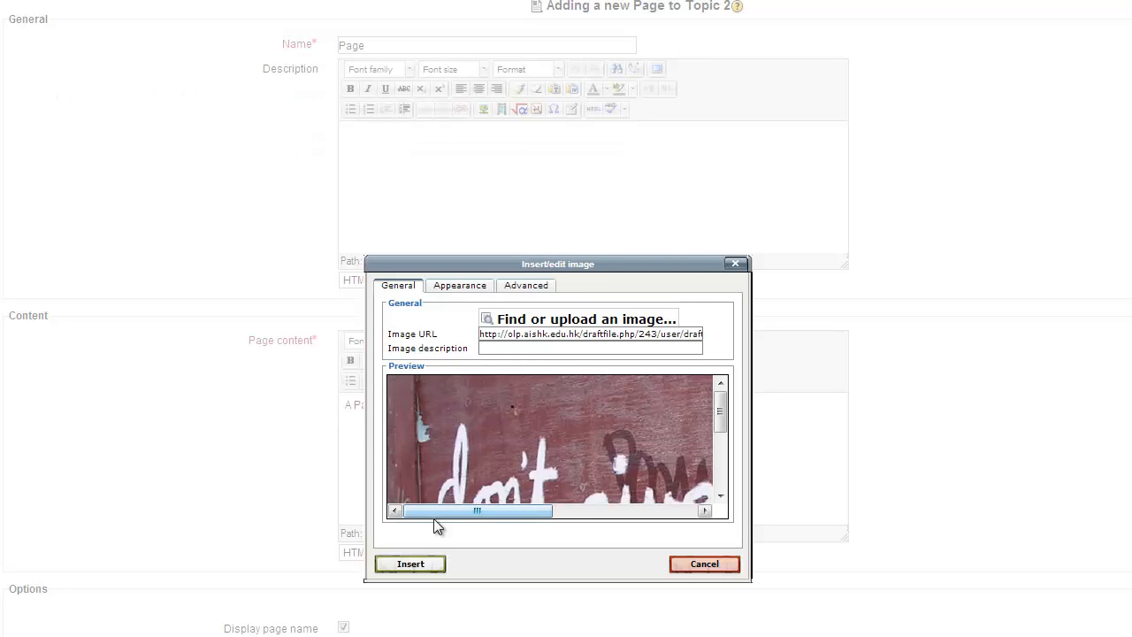
# Insert the 'dont give up' image below the intro sentence, skipping the description warning
pyautogui.click(410, 563)
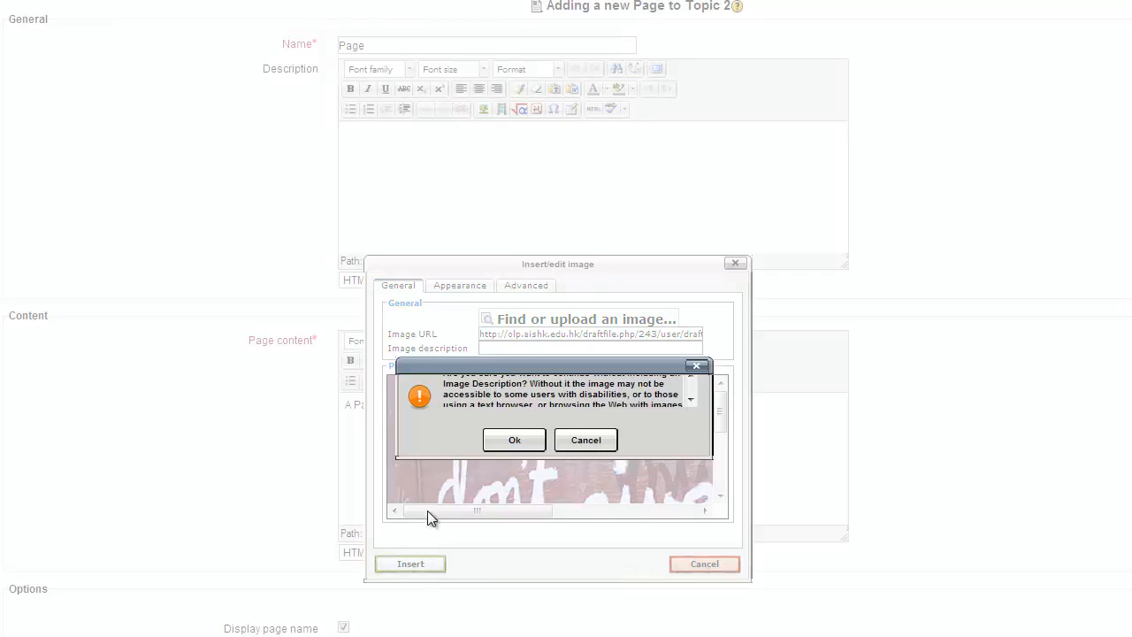
pyautogui.click(514, 440)
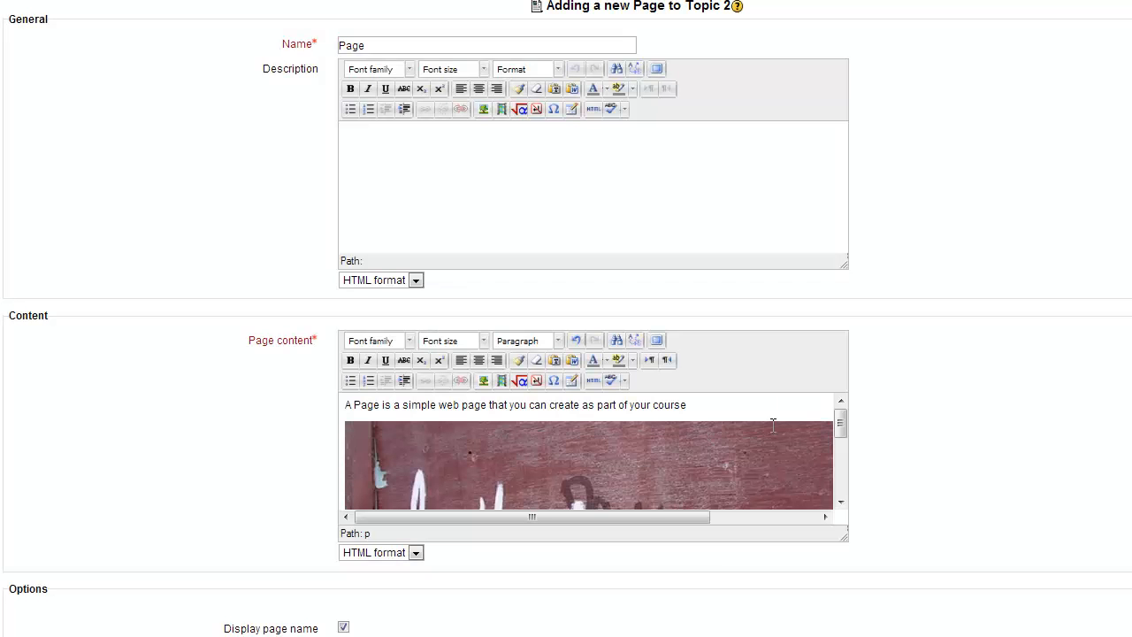
pyautogui.scroll(-3)
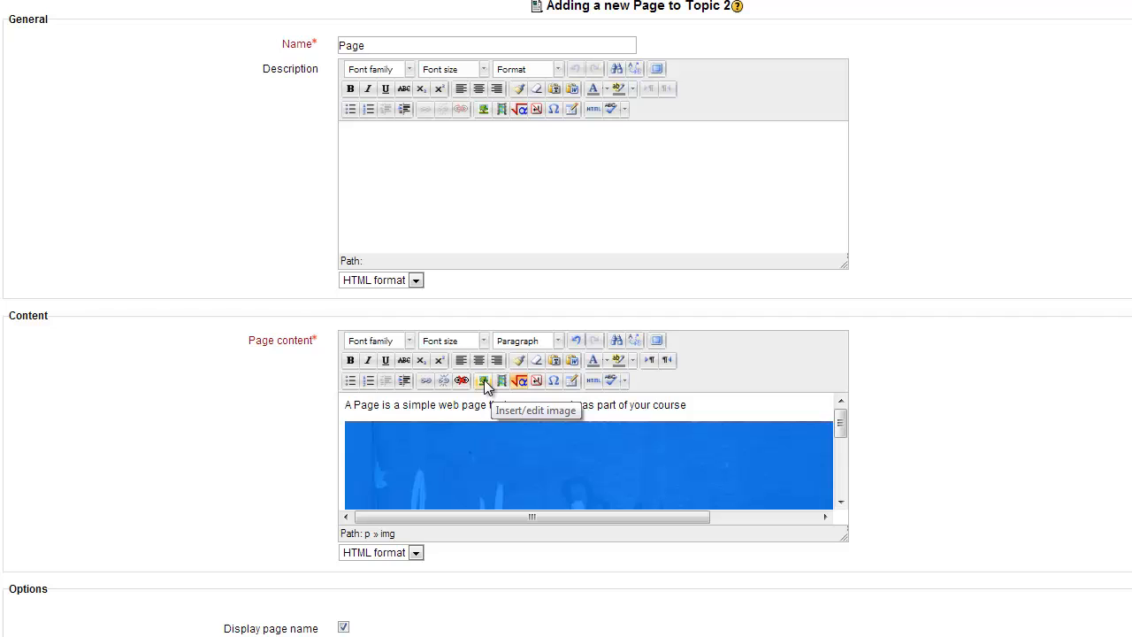
# Resize the image to 400 px wide via Appearance, then save and display the page
pyautogui.click(484, 381)
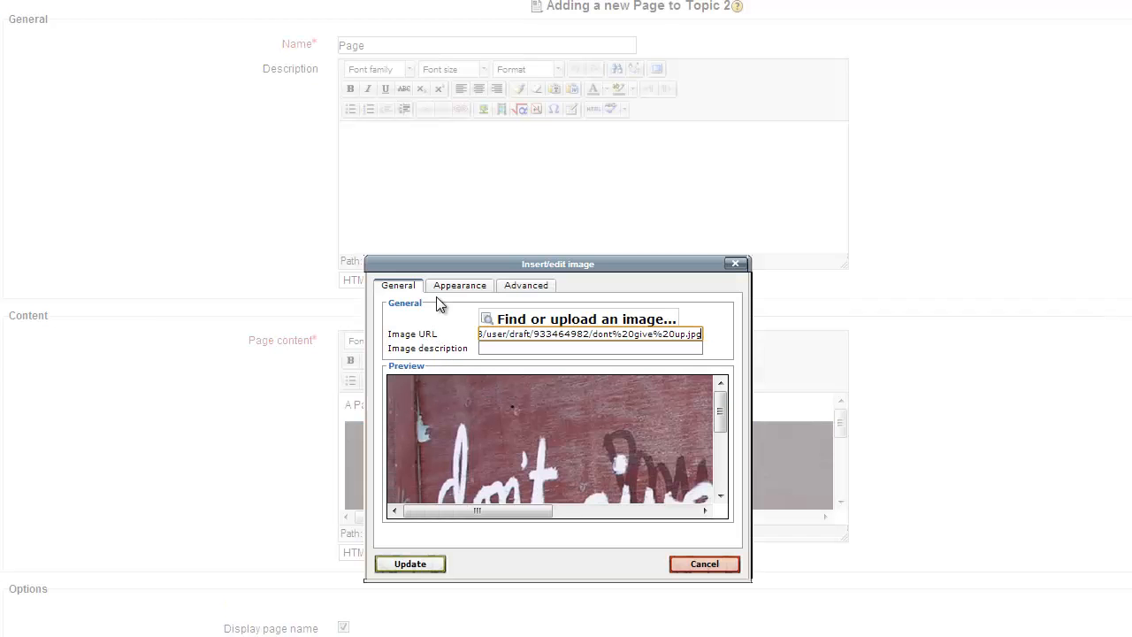
pyautogui.click(459, 285)
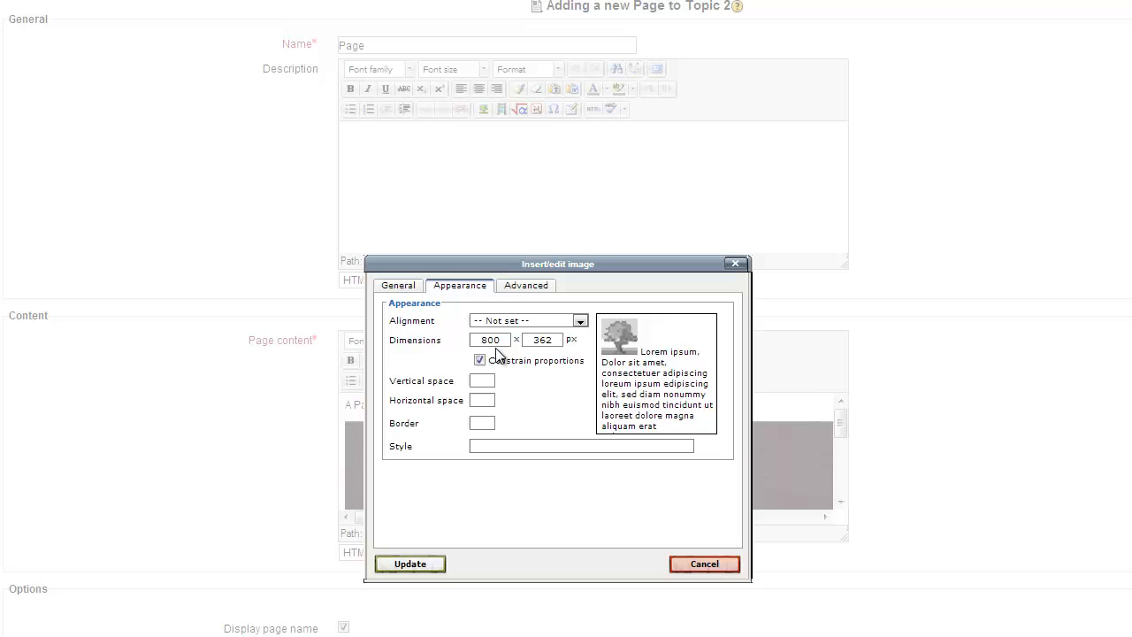
pyautogui.moveTo(410, 348)
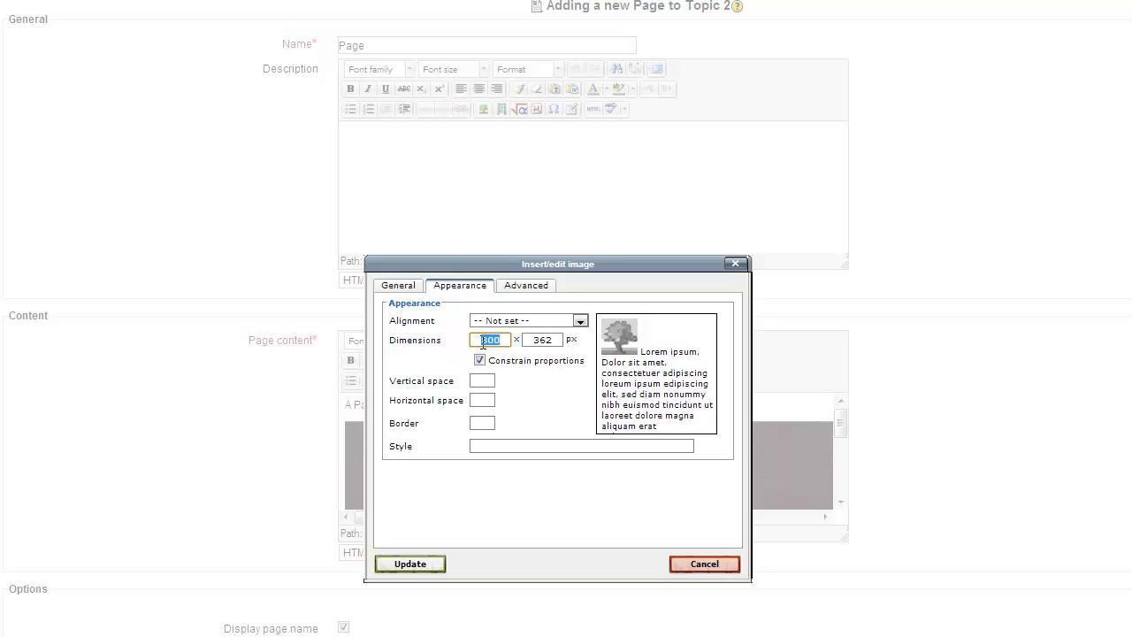
pyautogui.write('400')
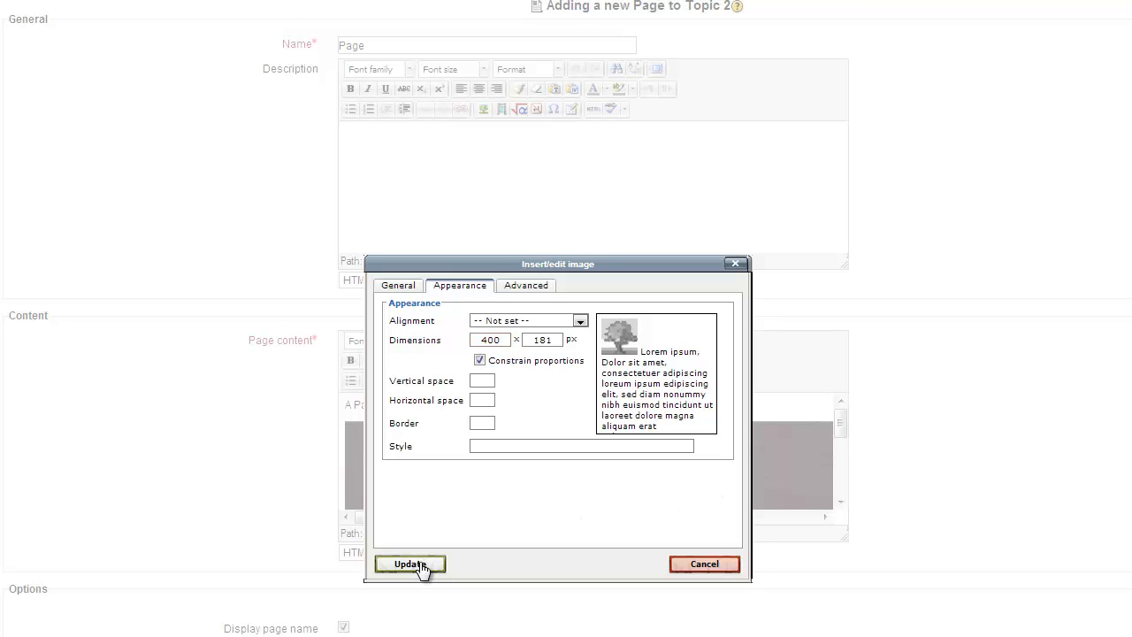
pyautogui.click(409, 565)
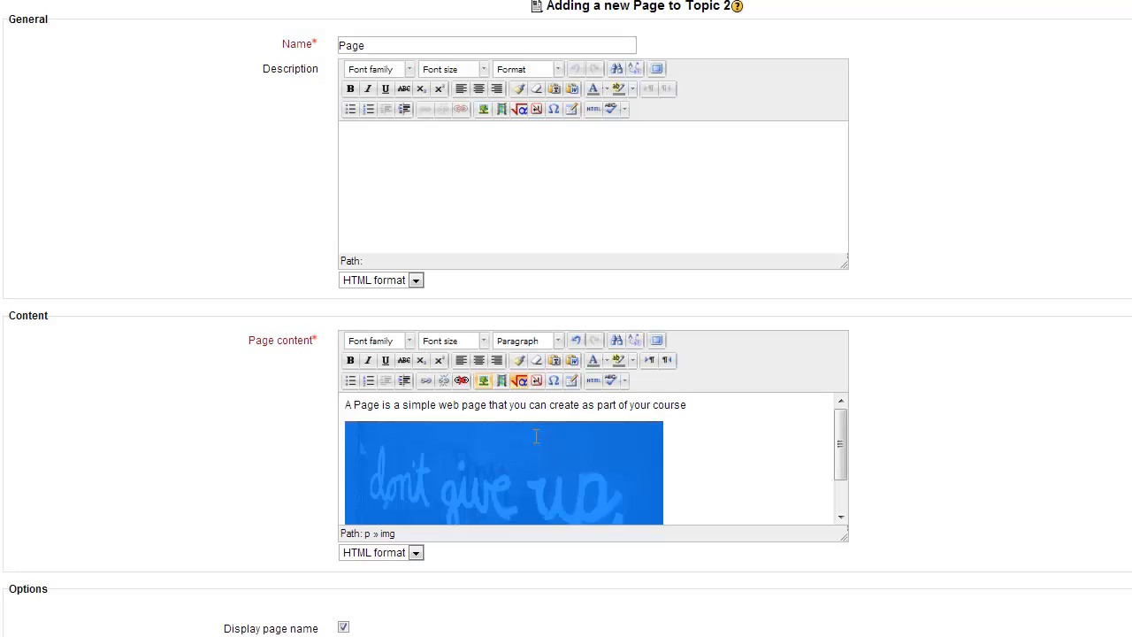
pyautogui.scroll(-3)
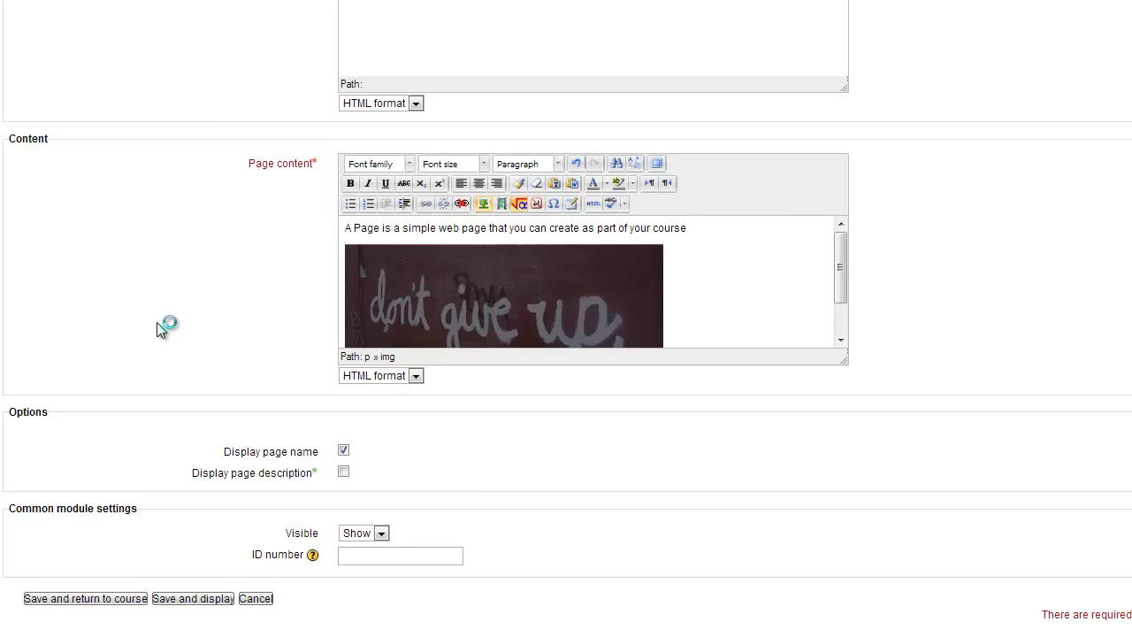
pyautogui.click(192, 598)
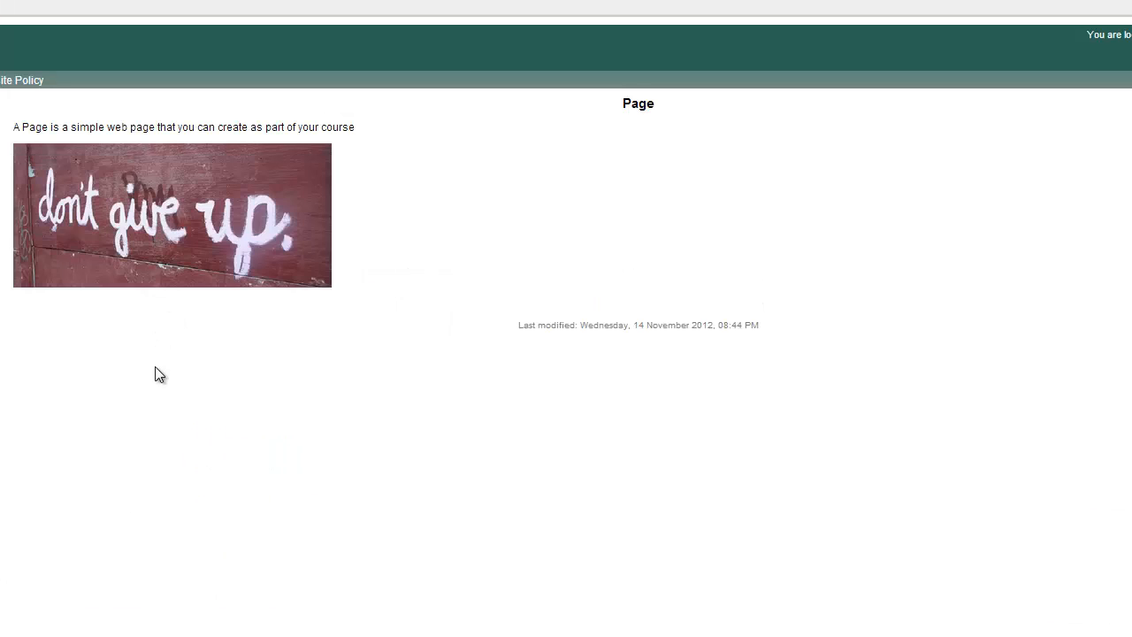